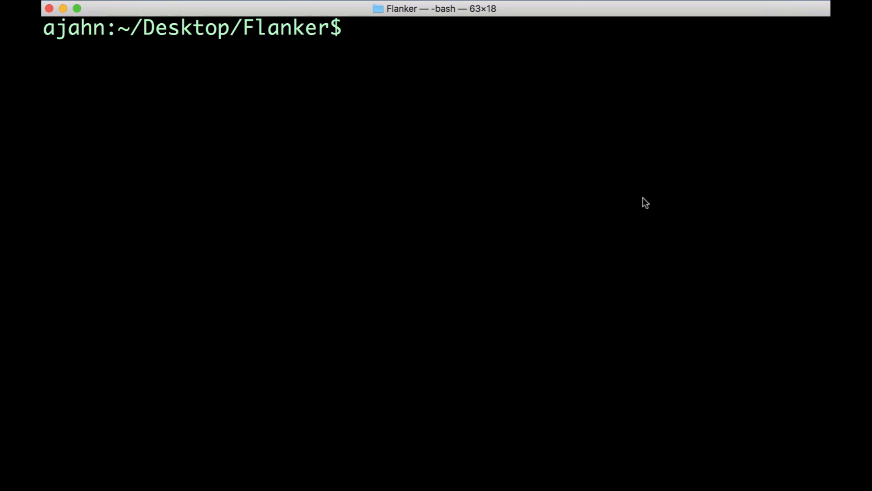
Step: Launch Feat_gui from Terminal and set the higher-level analysis to 52 lower-level inputs
type("Feat_gui")
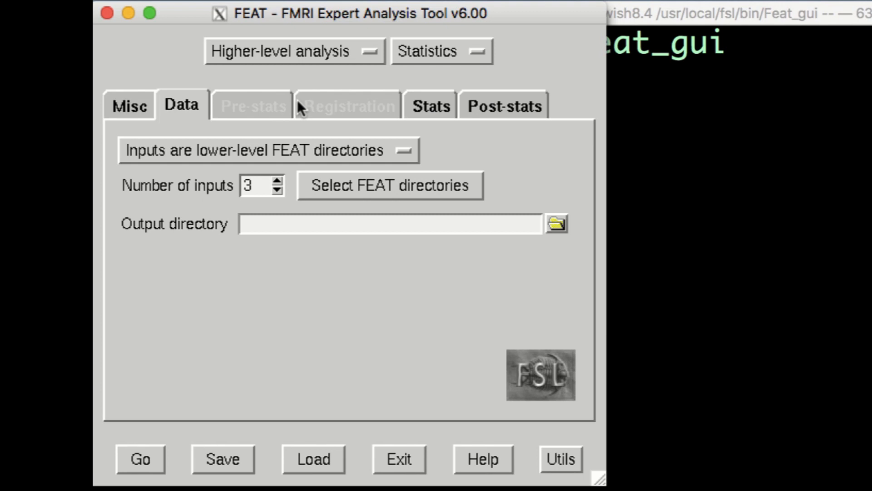
mouse_move(370, 191)
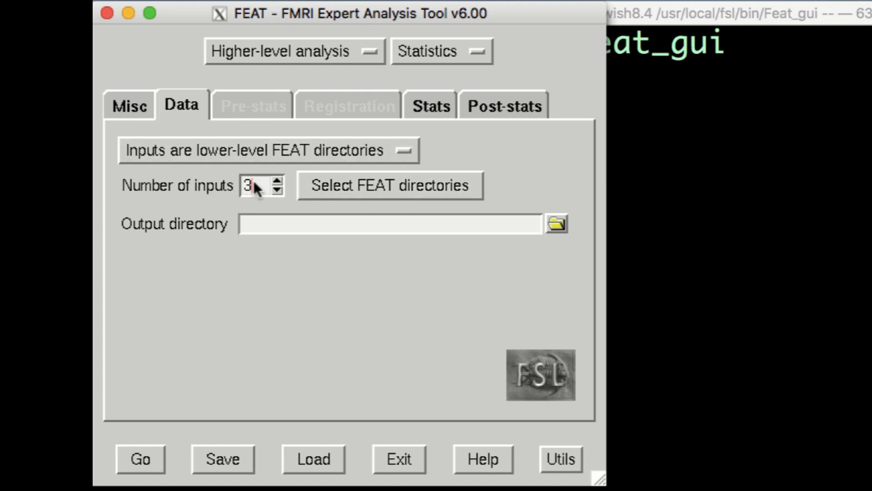
left_click(279, 180)
type("52")
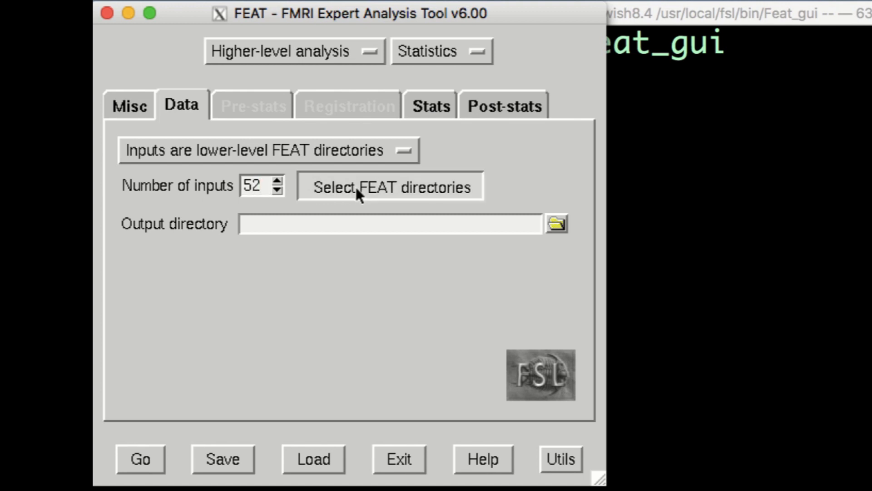
Step: Browse the first of the 52 input slots toward sub-01's run1.feat directory
left_click(390, 186)
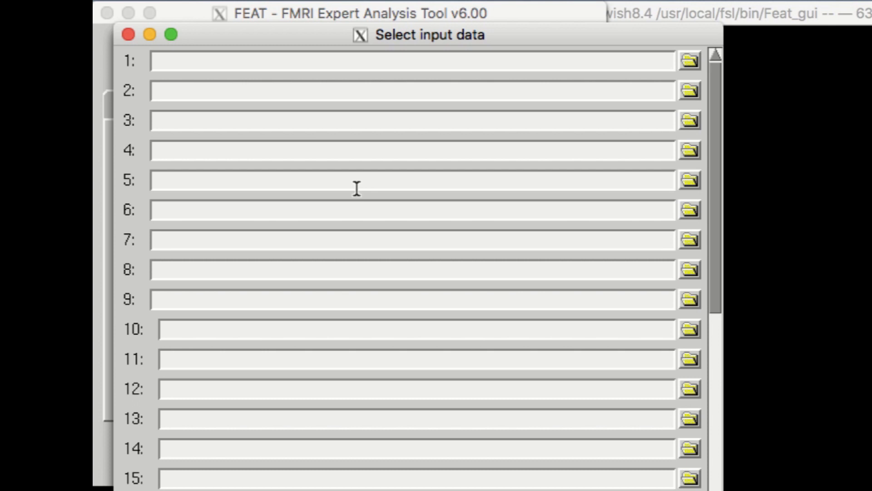
mouse_move(441, 169)
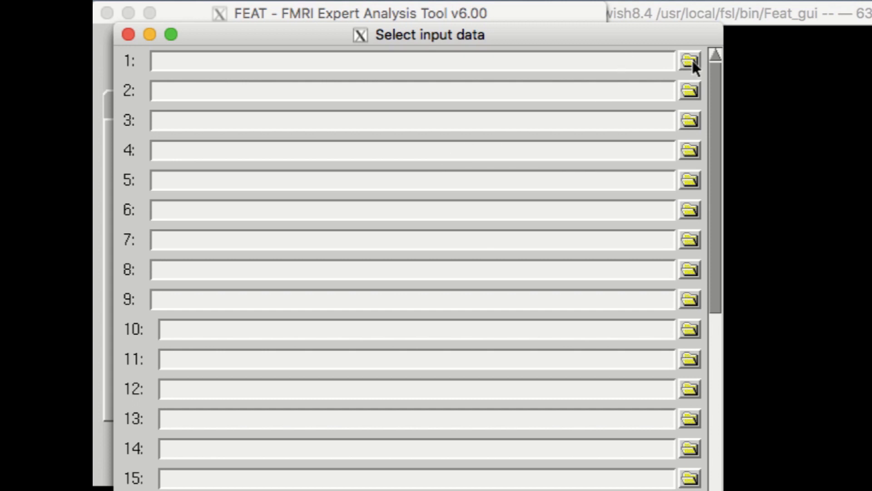
left_click(690, 61)
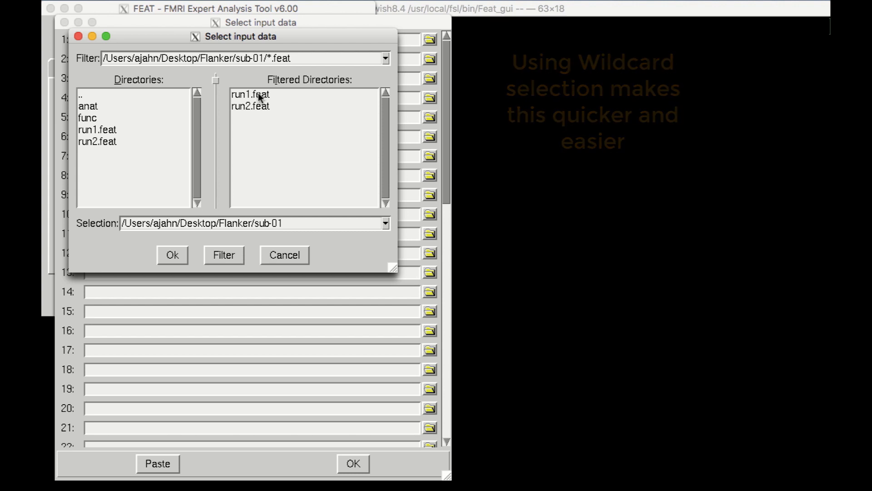
left_click(172, 254)
type("bg")
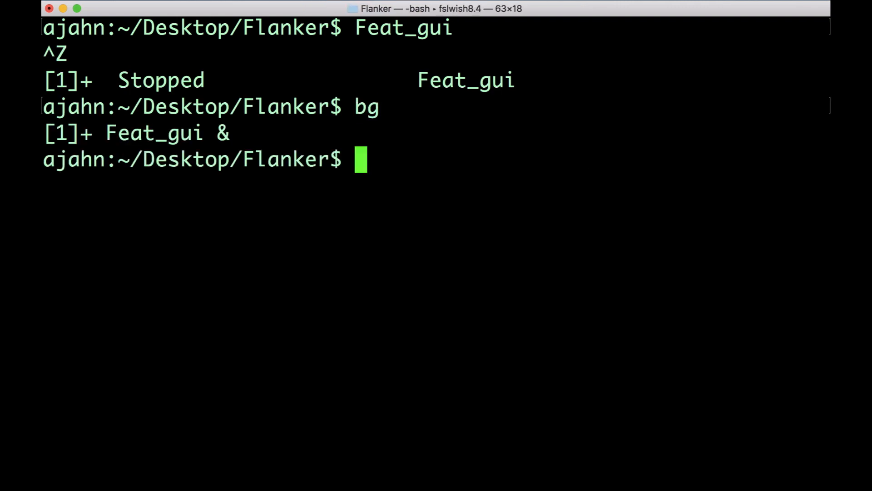
Step: List full run1/run2 FEAT directory paths for sub-01 to sub-26 with ls -d $PWD/sub-??/run* and select them
type("ls -")
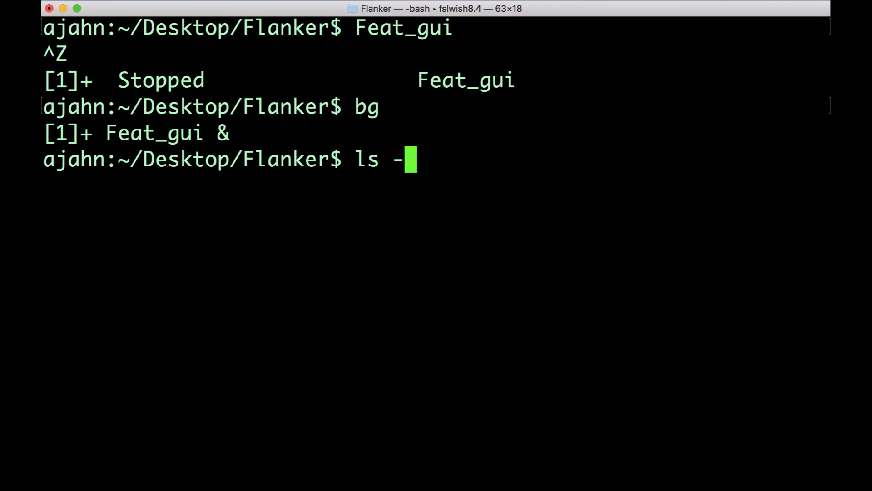
type("d $PWD/sub")
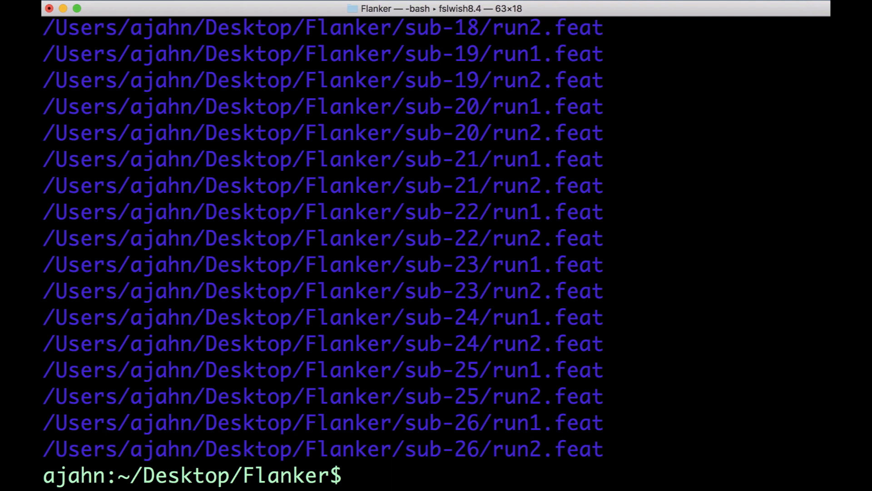
mouse_move(645, 329)
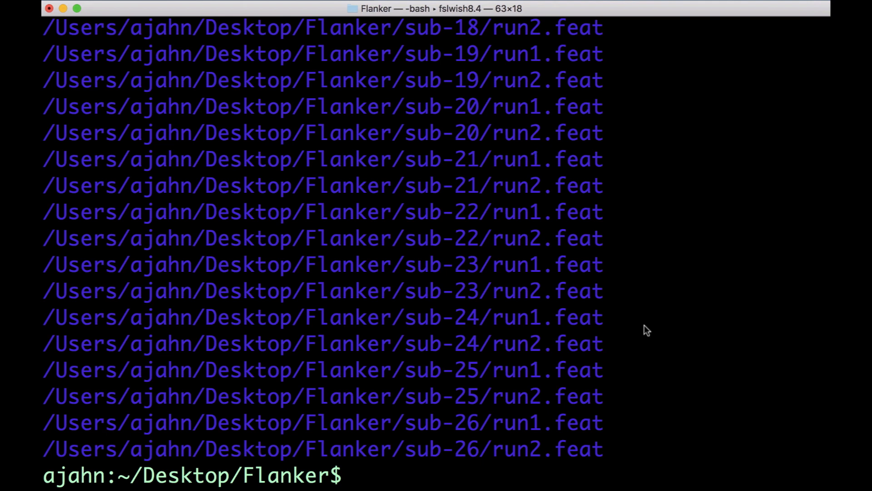
mouse_move(655, 421)
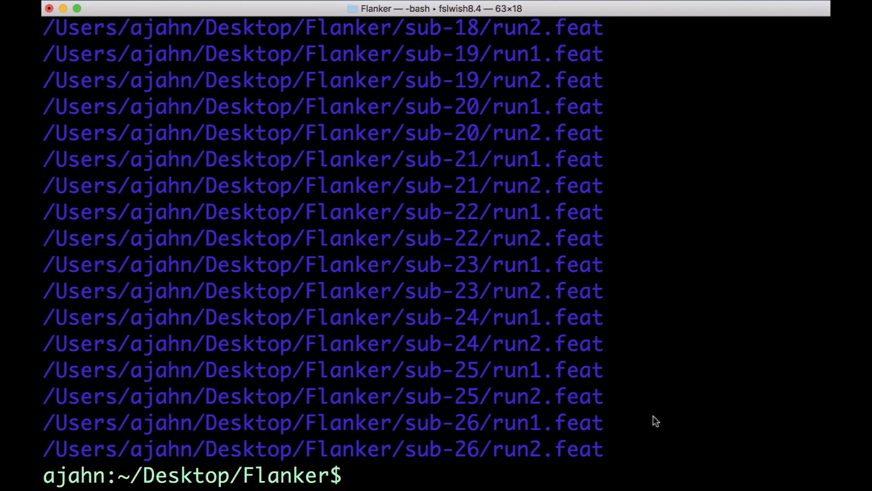
double_click(592, 449)
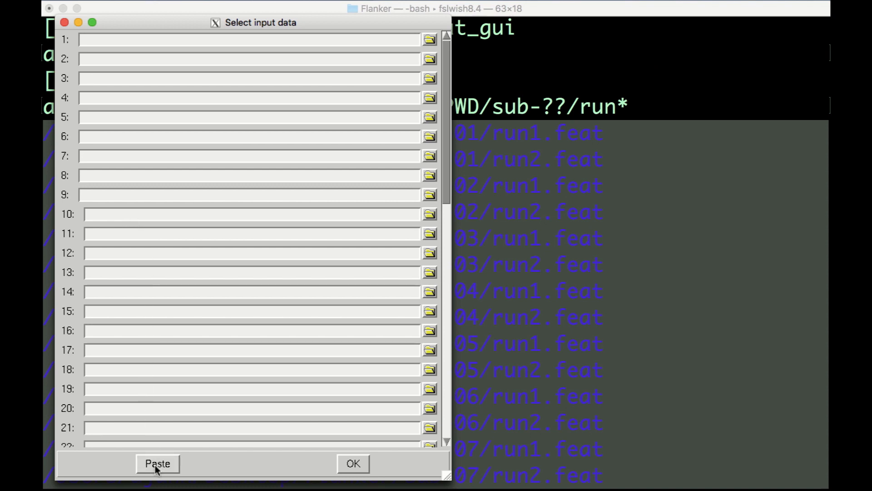
Step: Paste the 52 copied FEAT directory paths into the input slots and confirm the list
left_click(158, 464)
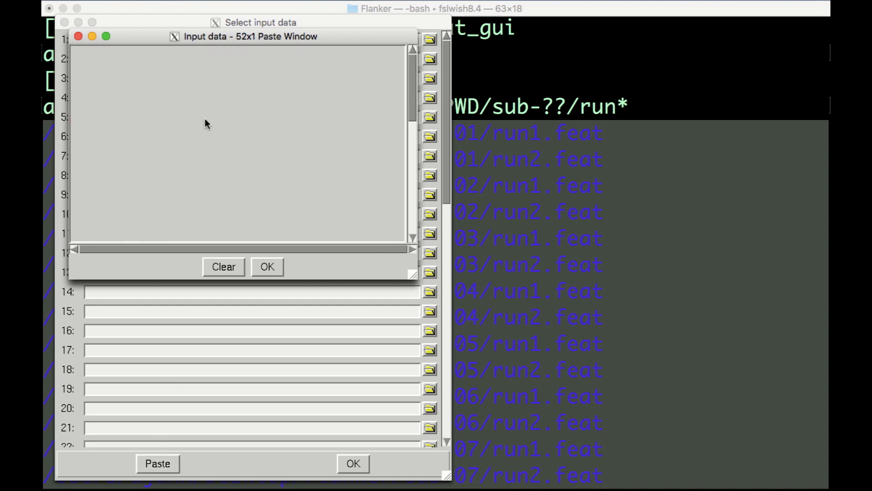
left_click(157, 463)
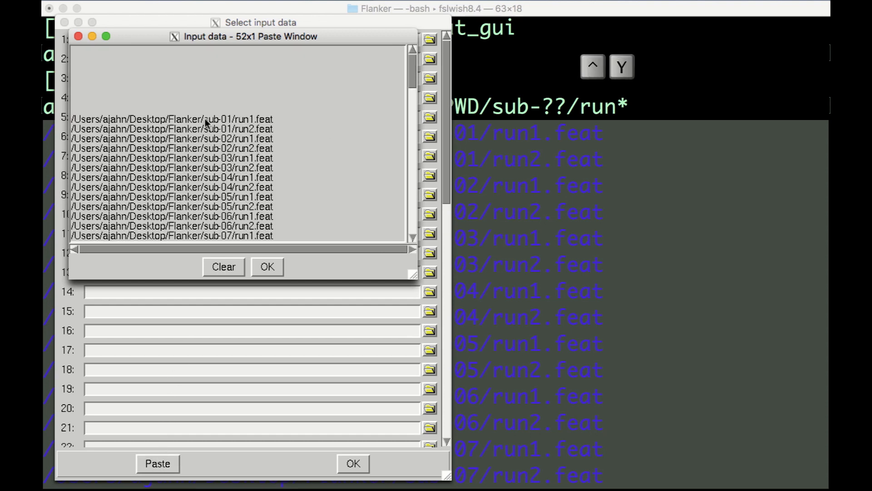
left_click(267, 266)
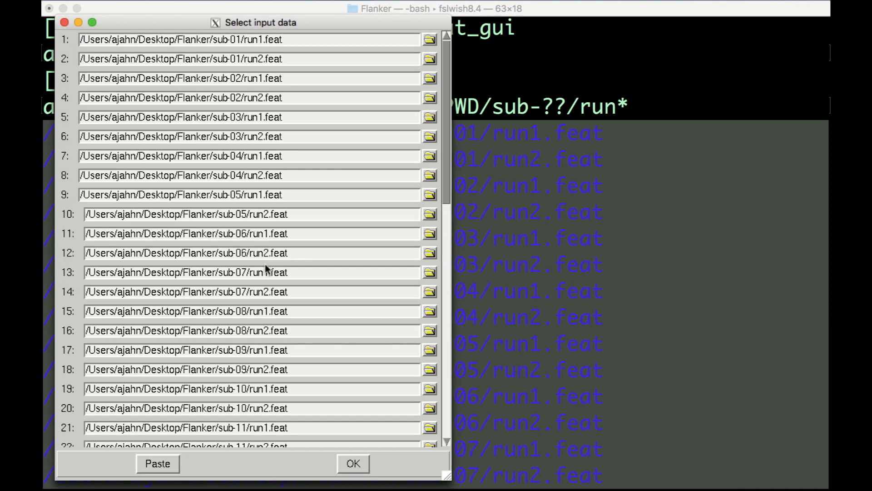
mouse_move(279, 278)
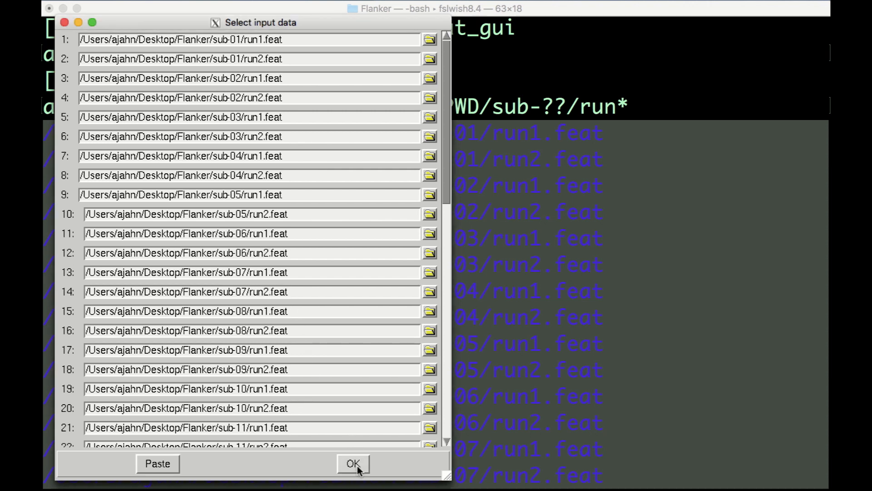
left_click(353, 463)
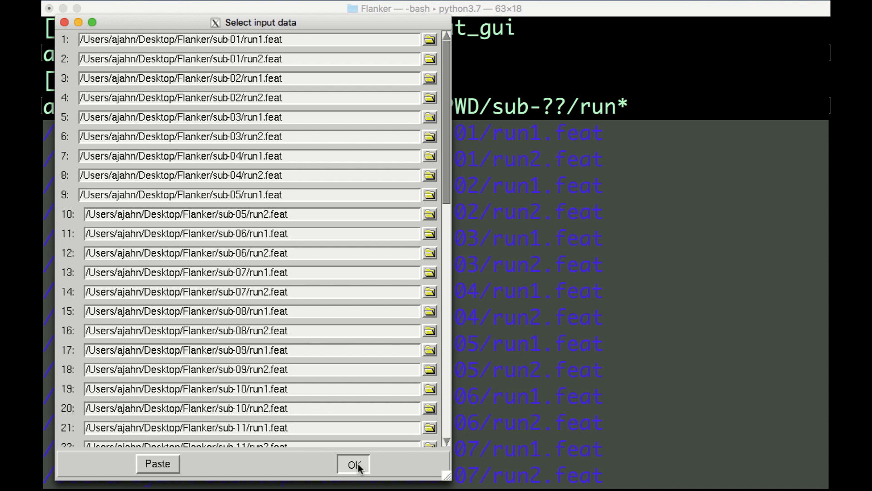
left_click(353, 464)
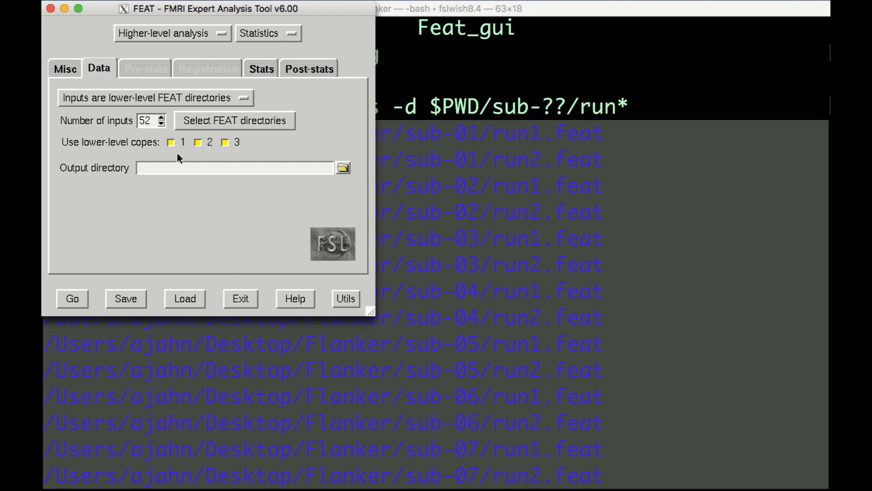
mouse_move(233, 156)
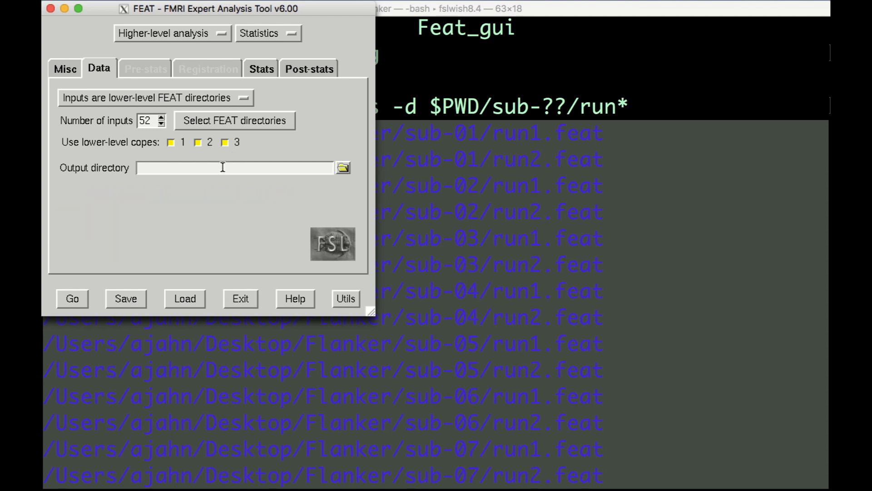
Step: Name the output directory Flanker_2ndLevel and move to the statistics settings
left_click(233, 167)
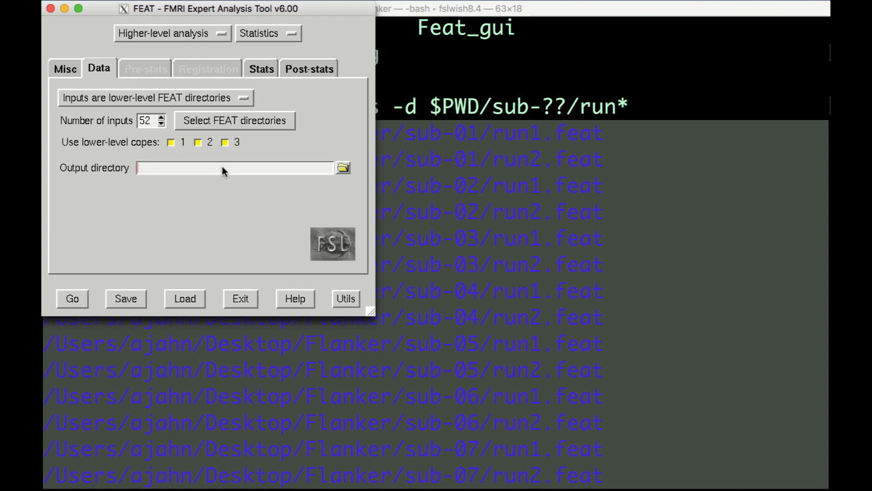
type("Flanker_2ndLe")
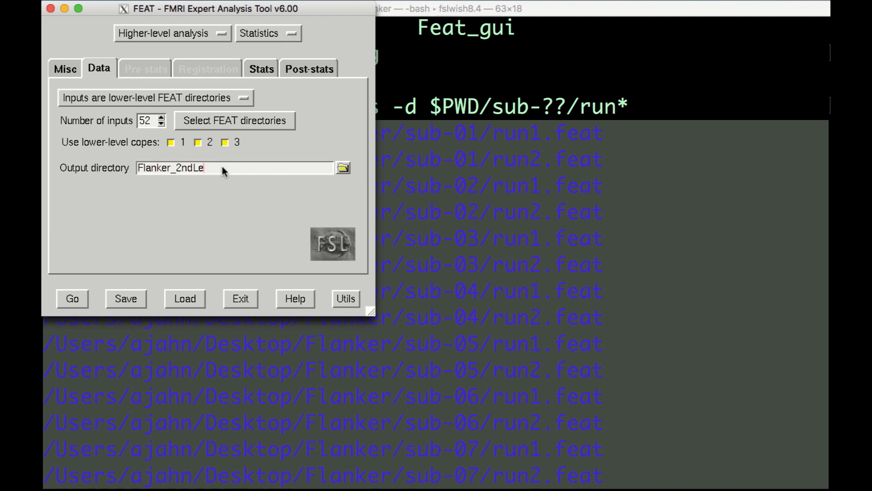
type("vel")
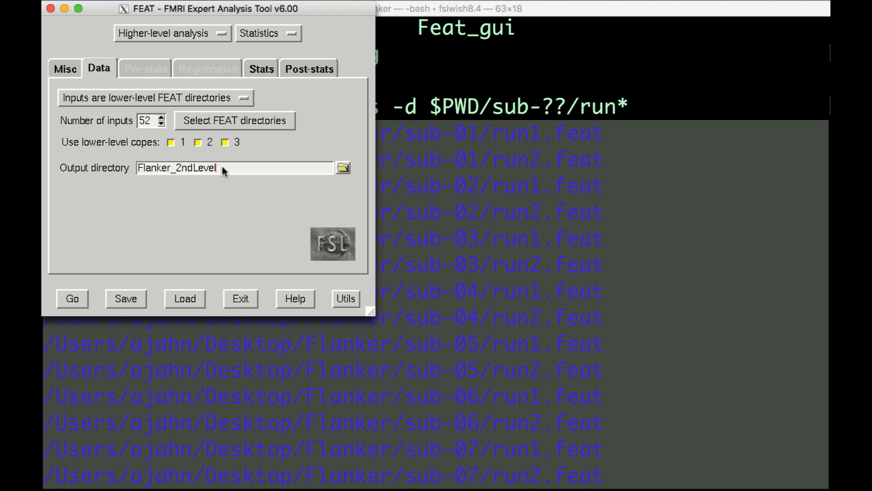
mouse_move(288, 213)
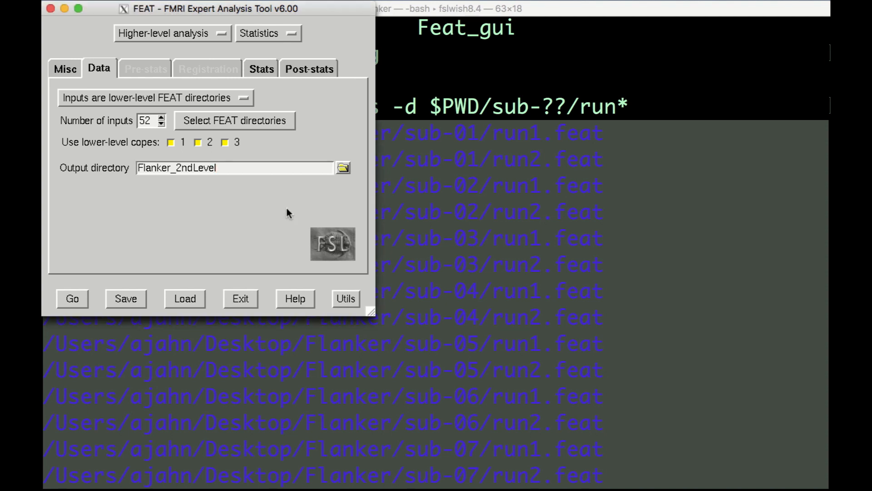
left_click(257, 68)
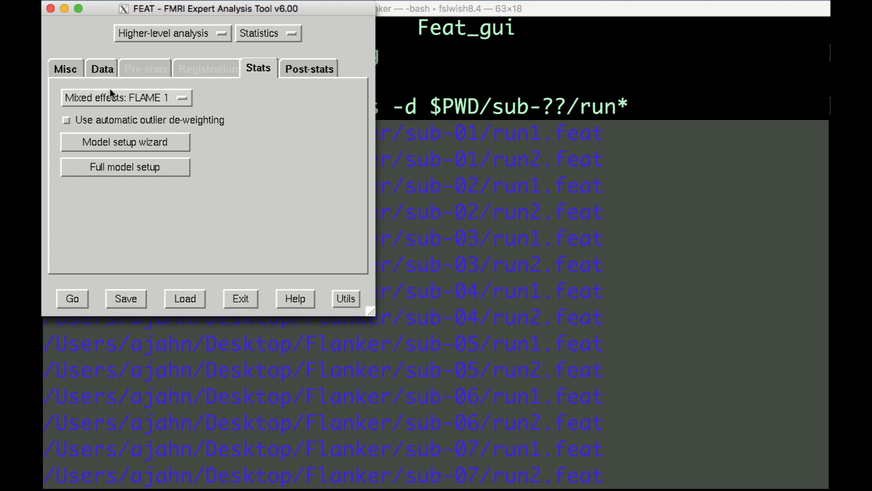
Step: Switch the higher-level modelling from FLAME 1 mixed effects to Fixed effects
left_click(126, 97)
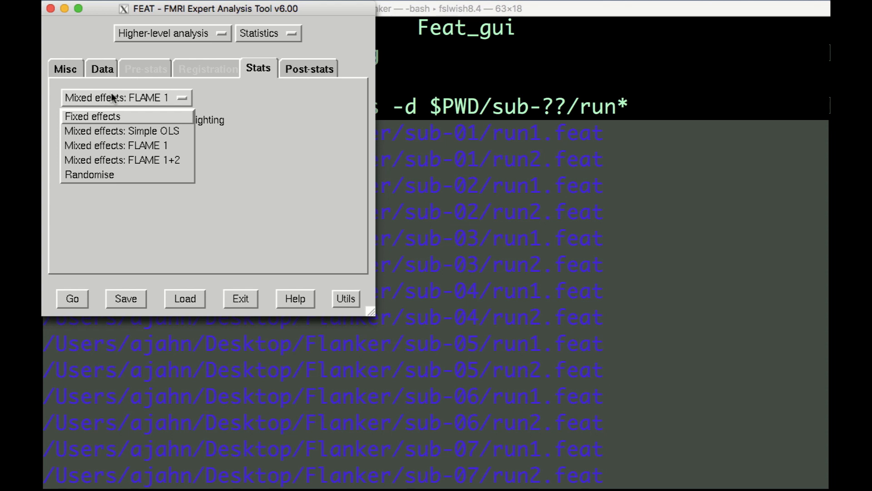
mouse_move(115, 116)
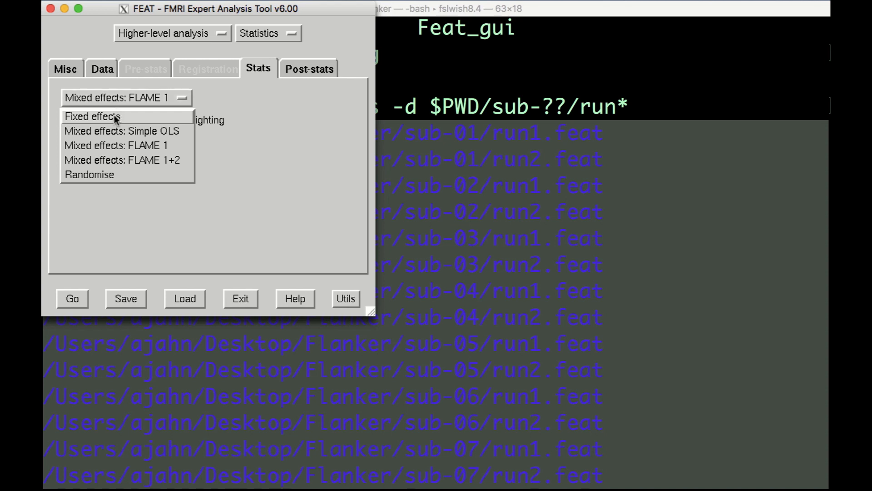
left_click(92, 116)
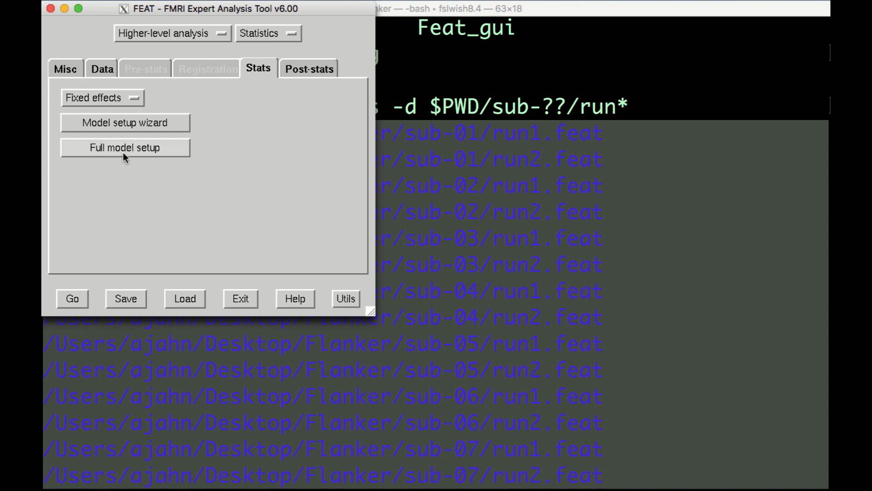
Step: In Full model setup, define 26 main EVs and enter 1 for each subject's pair of inputs
left_click(124, 147)
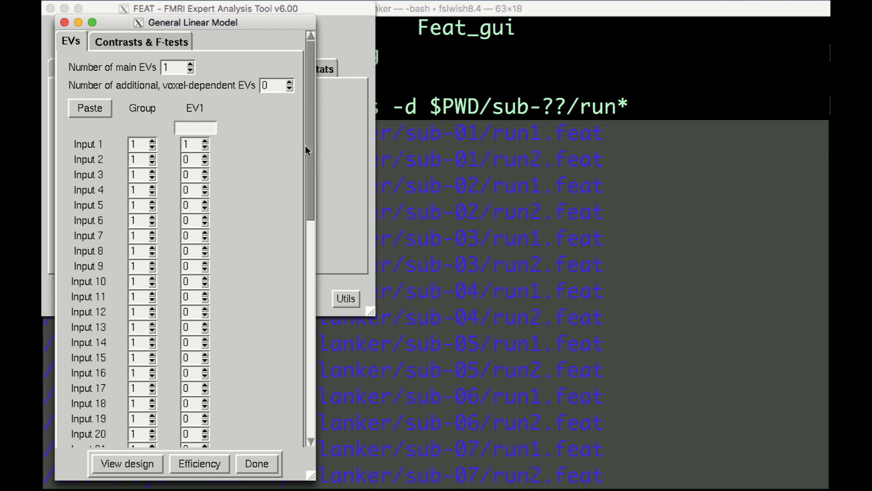
scroll("down", 3)
type("26")
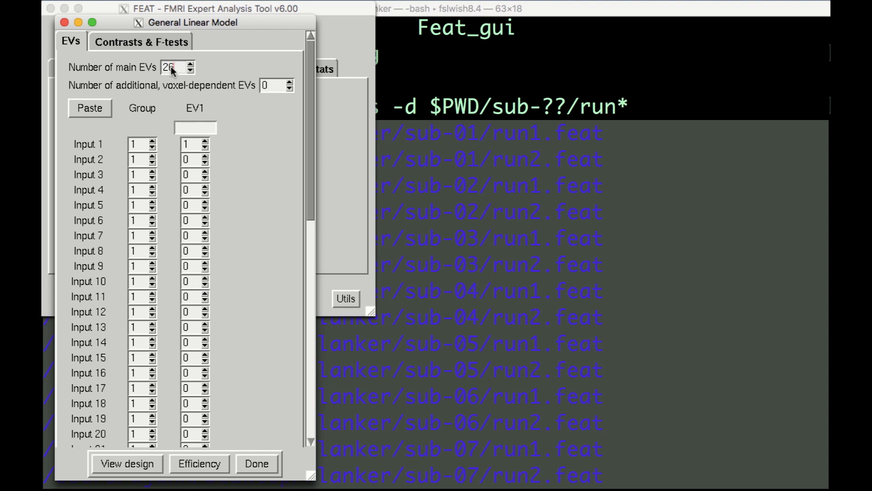
left_click(191, 64)
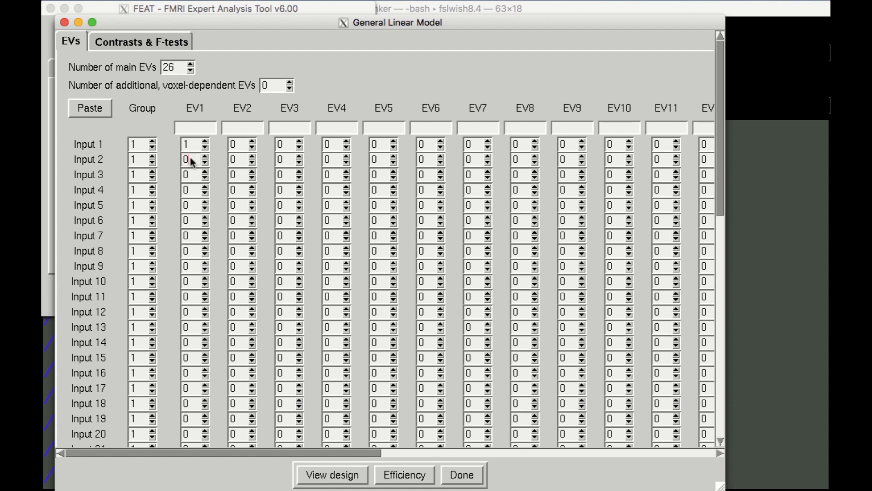
type("1")
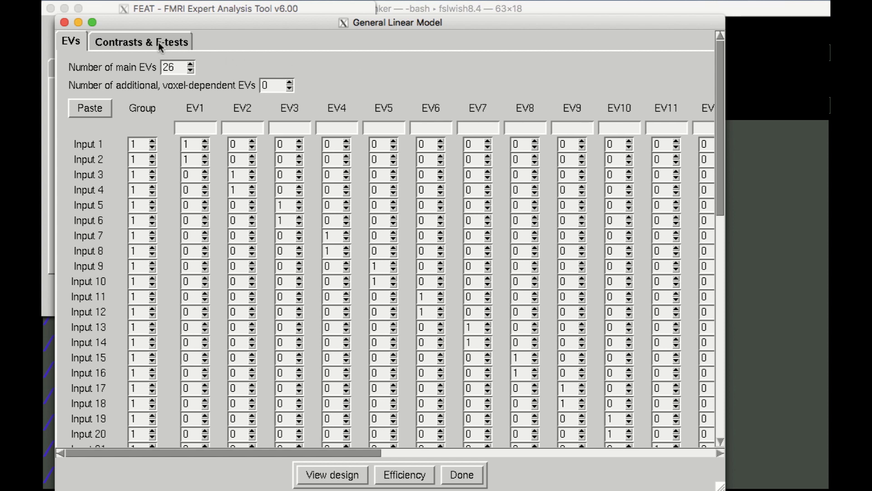
Step: Set 26 contrasts and enter 1.0 along the diagonal for each EV's contrast
left_click(141, 42)
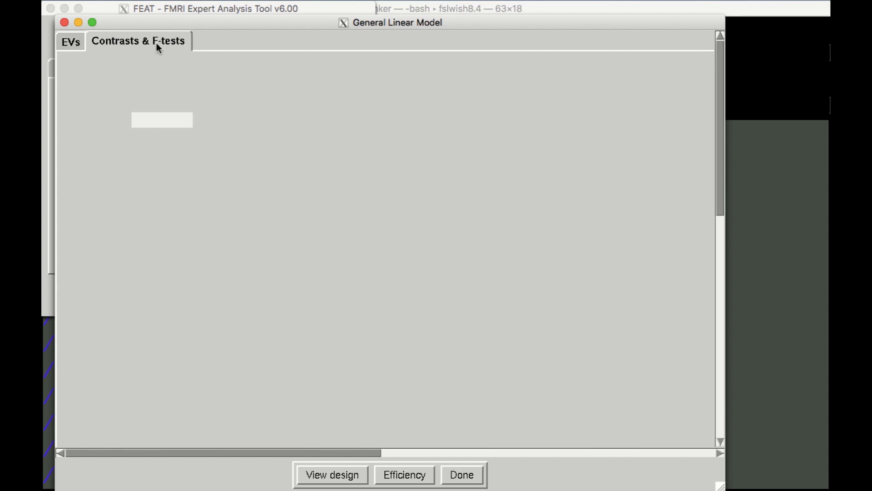
left_click(138, 41)
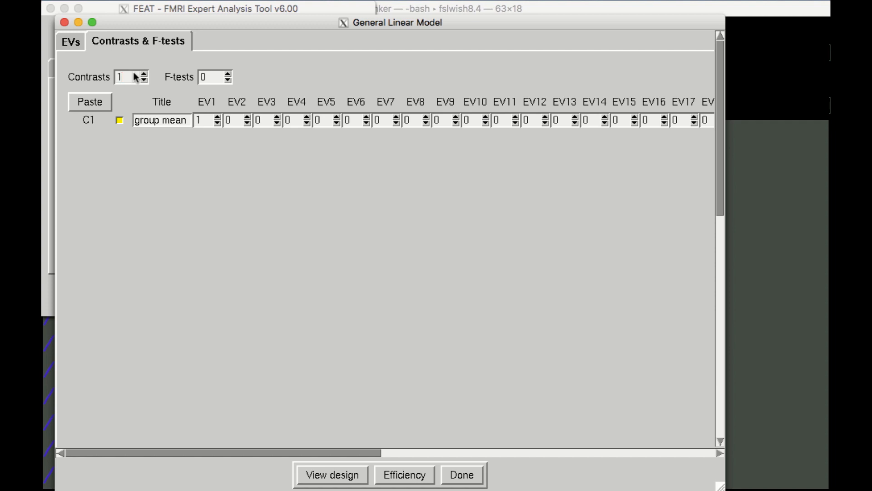
type("26")
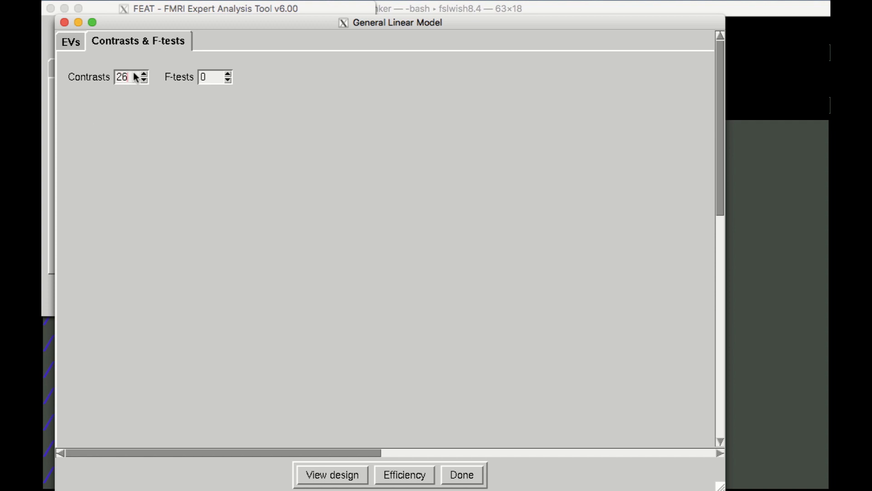
left_click(143, 74)
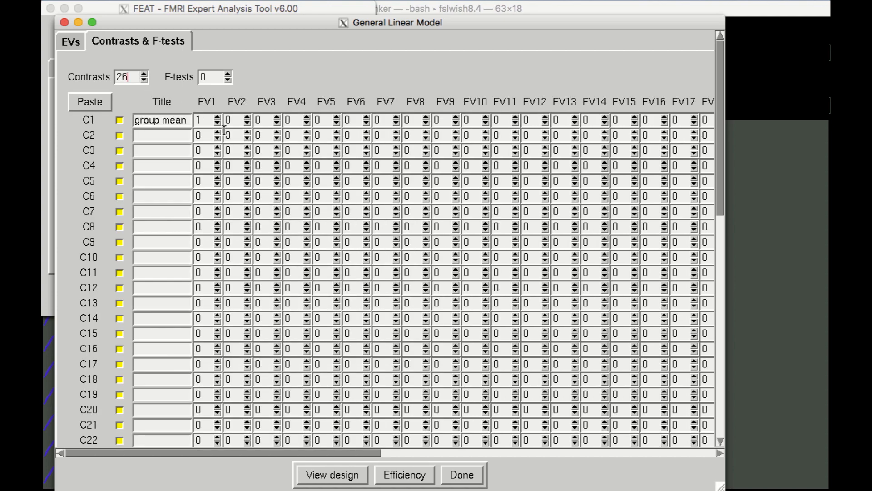
type("1.0")
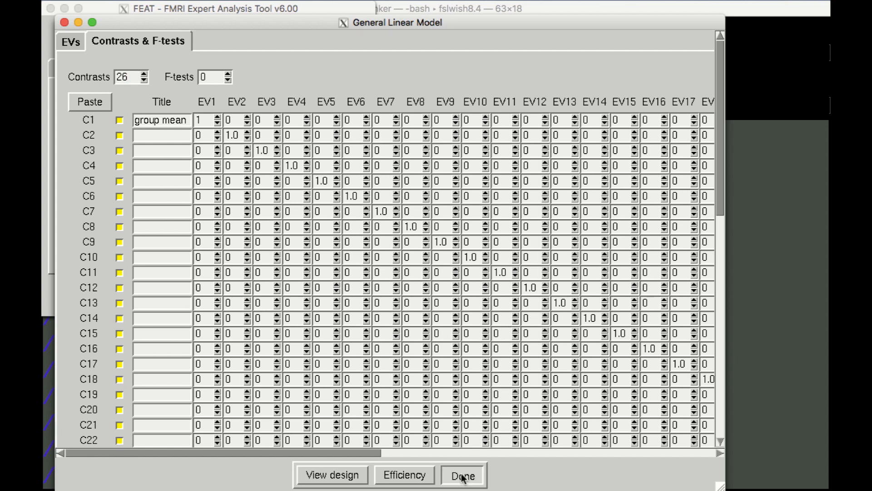
Step: Display the diagonal 26-contrast design matrix and start the fixed-effects analysis with Go
left_click(463, 475)
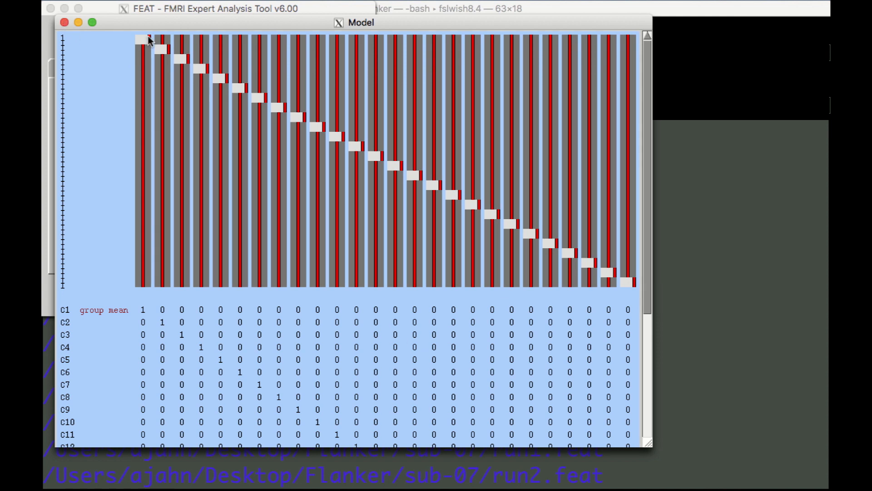
mouse_move(636, 298)
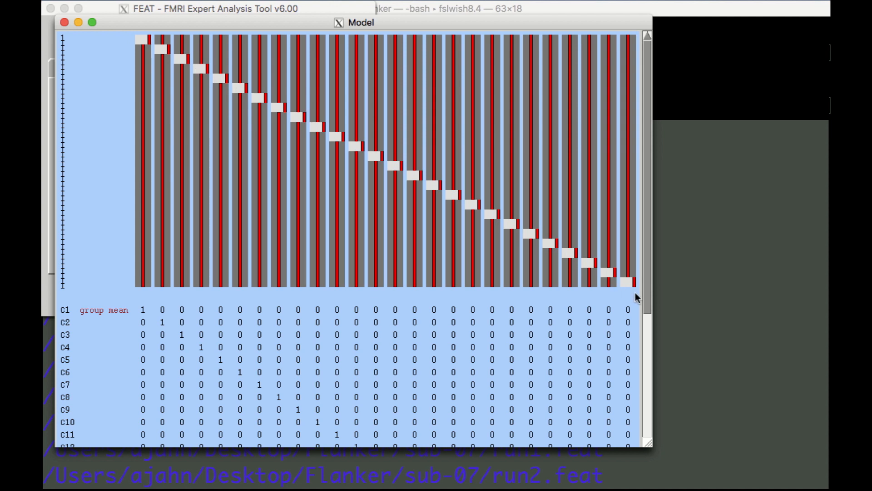
mouse_move(683, 351)
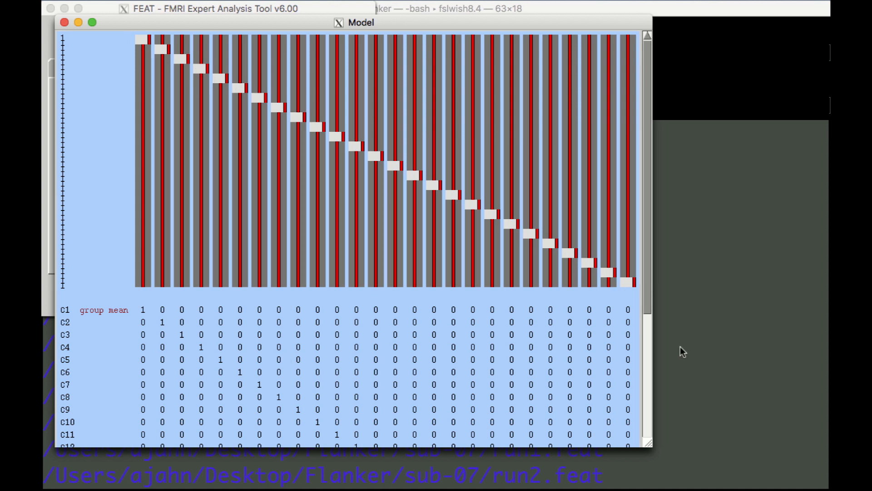
scroll("down", 3)
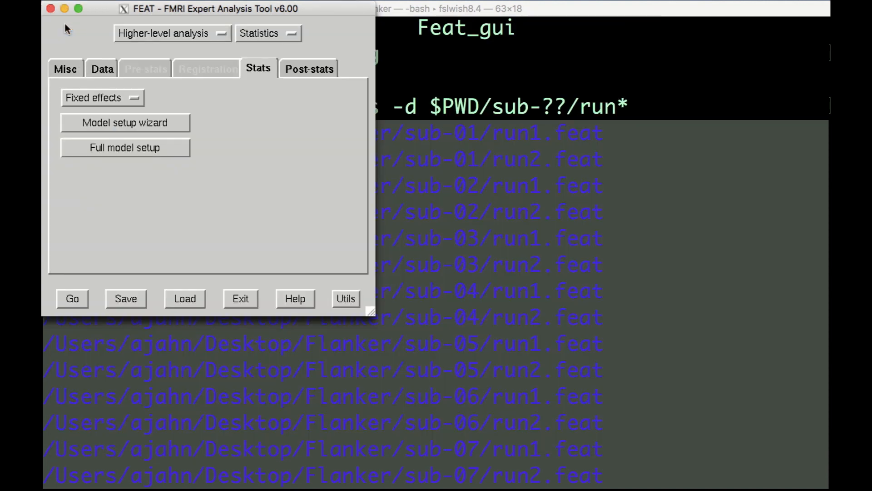
mouse_move(303, 76)
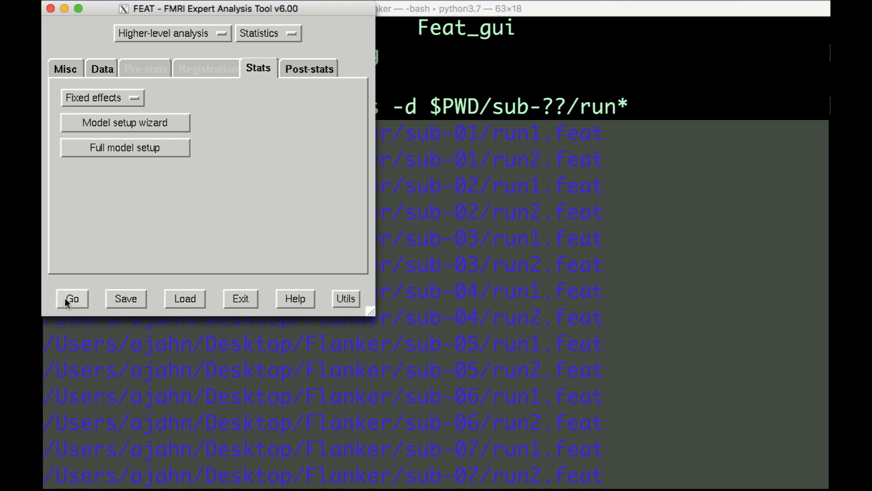
left_click(71, 298)
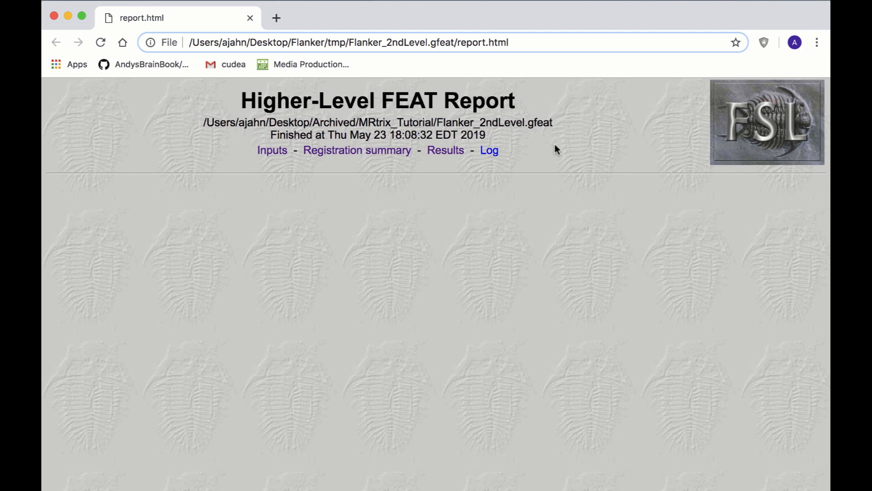
Step: Review the report's Inputs list, viewing sub-01 run2's stats page, then return to the list
left_click(272, 150)
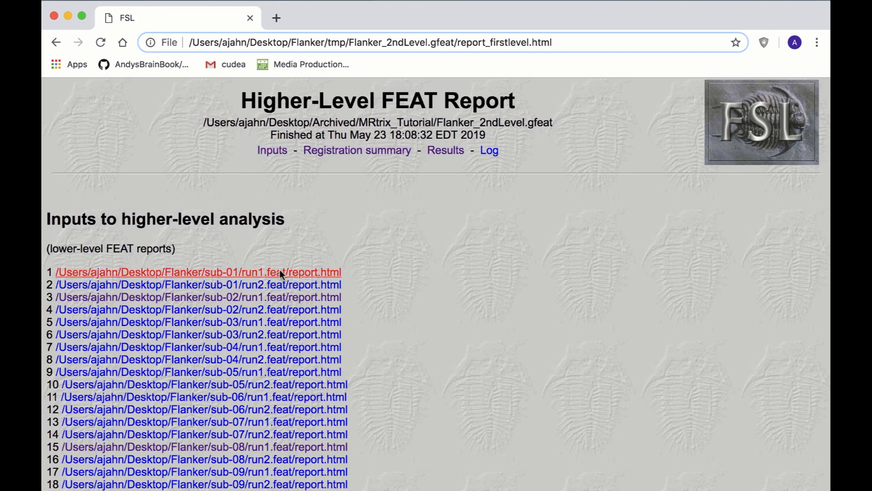
mouse_move(281, 285)
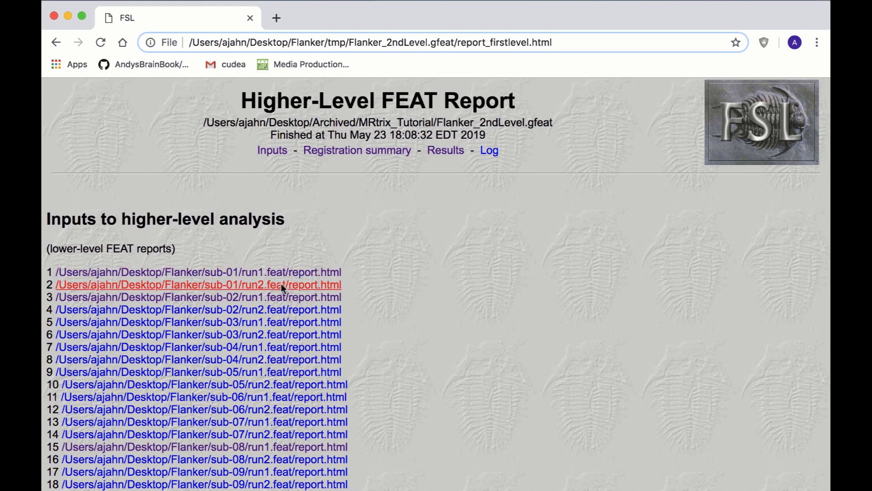
left_click(199, 285)
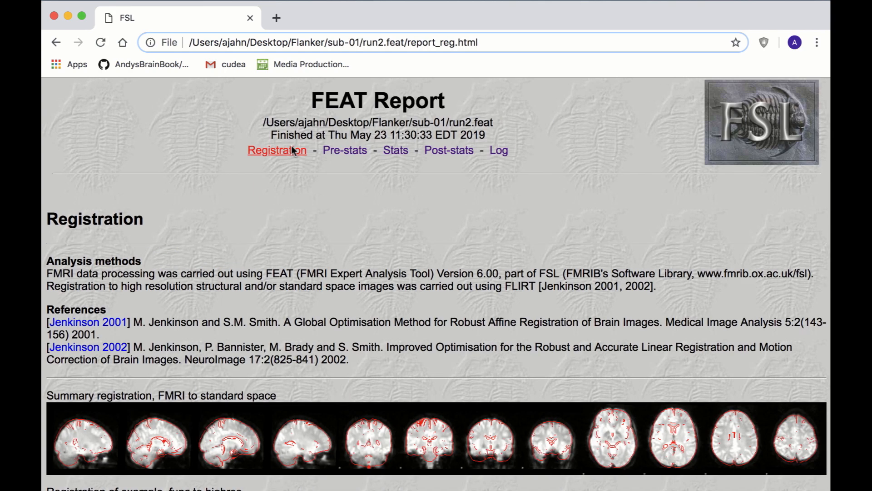
left_click(395, 150)
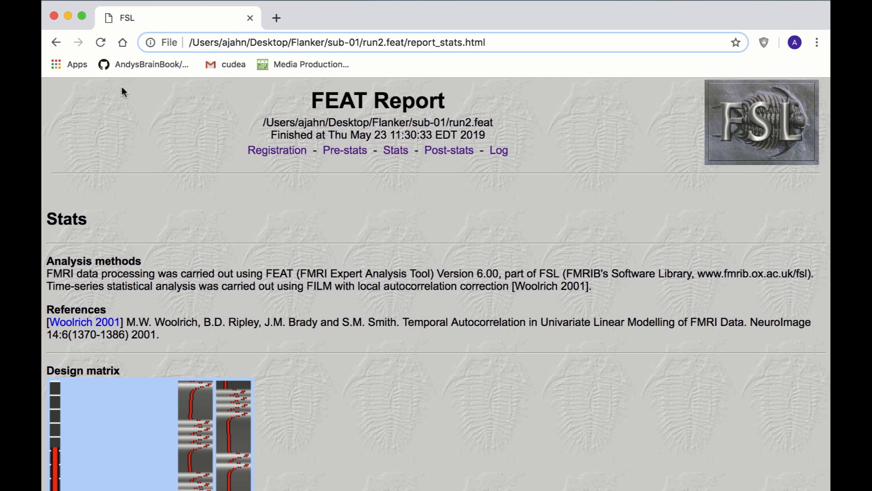
left_click(56, 43)
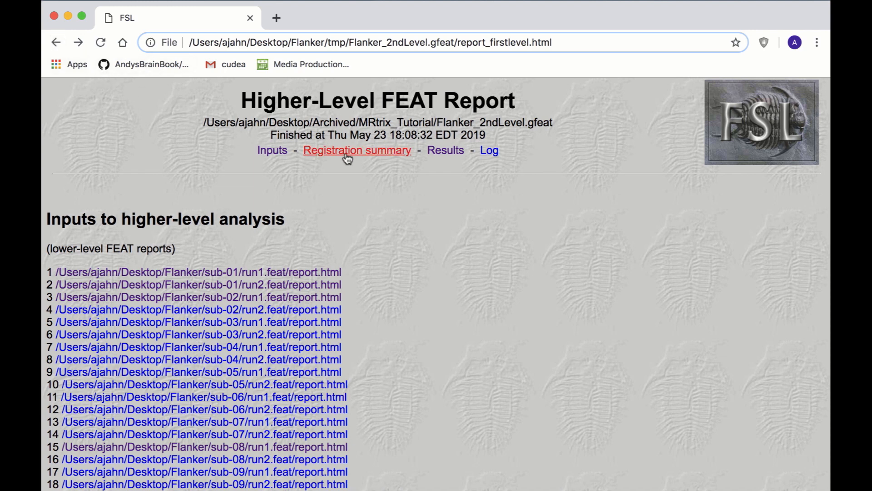
Step: Review the first-level functional-to-standard registration images for every input run
left_click(356, 150)
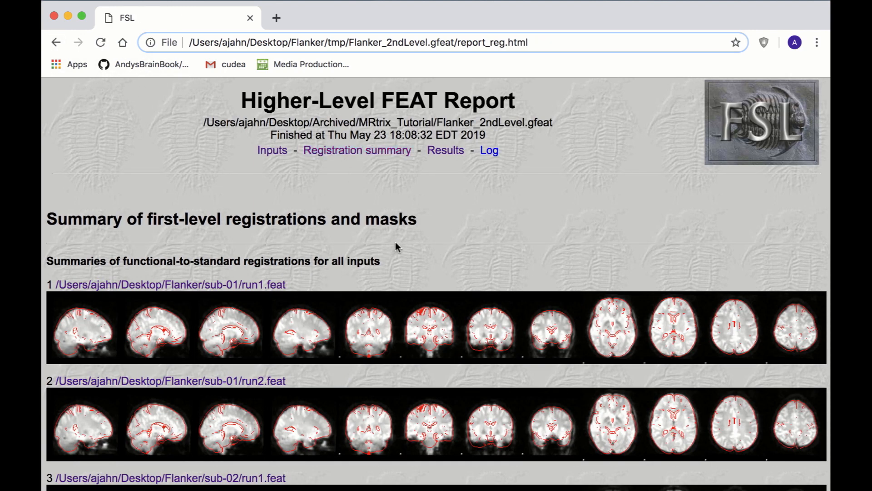
scroll("down", 3)
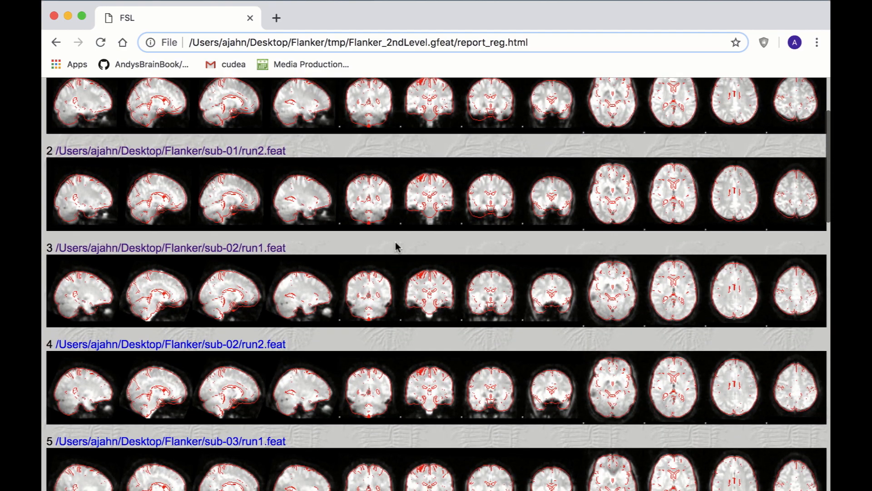
scroll("down", 3)
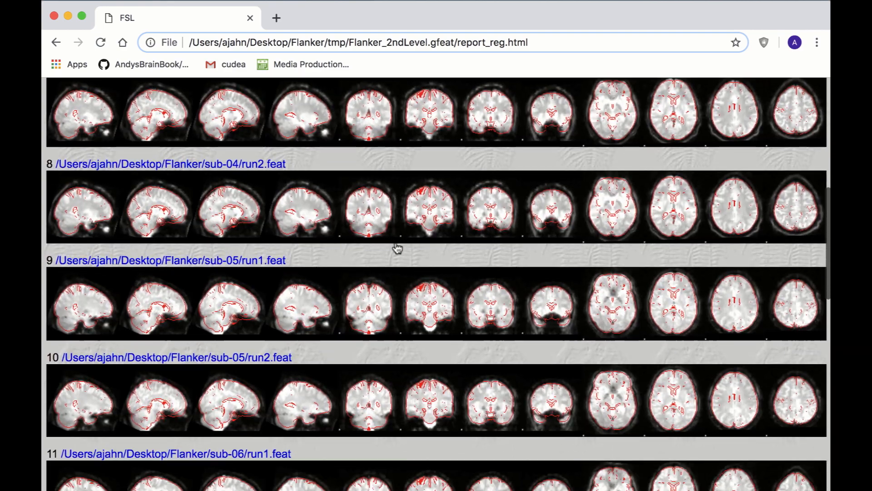
scroll("down", 3)
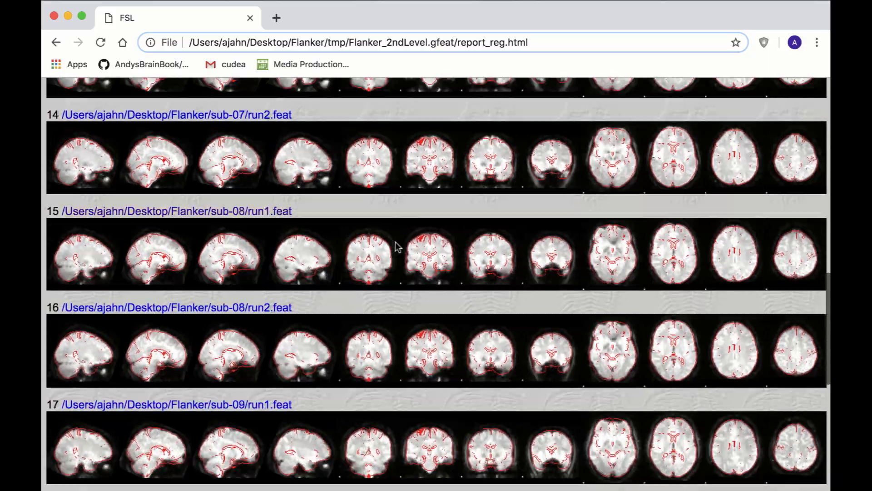
scroll("down", 3)
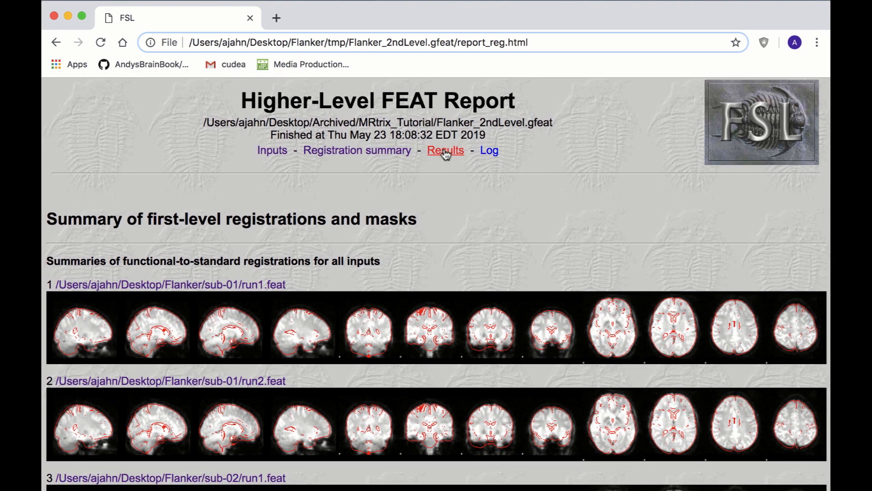
Step: Review the thresholded zstat activation maps (C1–C4) for lower-level contrast 1 (incongruent)
left_click(444, 150)
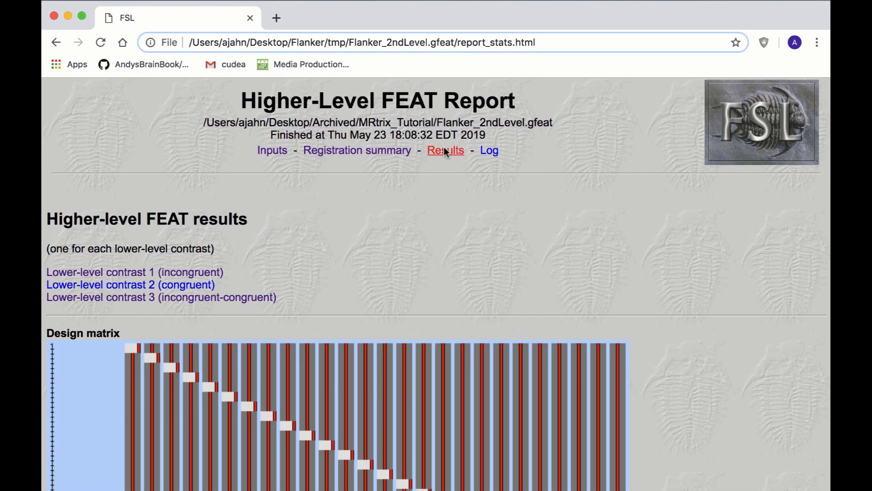
mouse_move(367, 208)
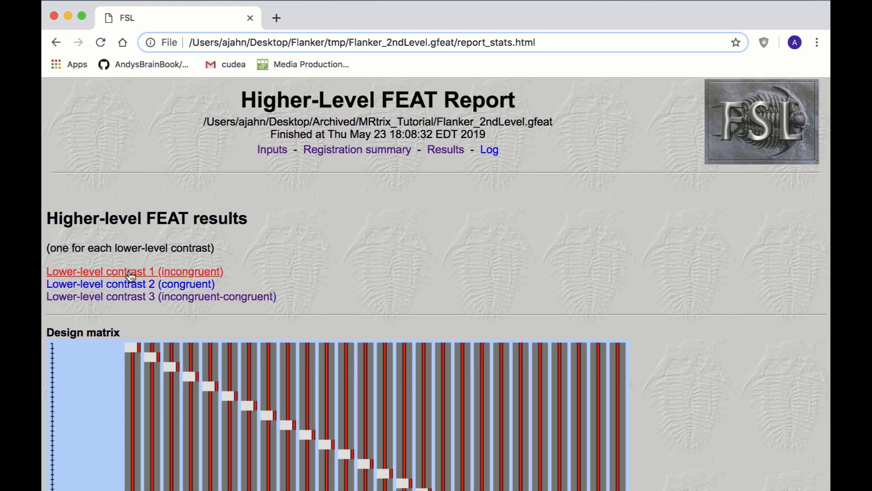
left_click(135, 271)
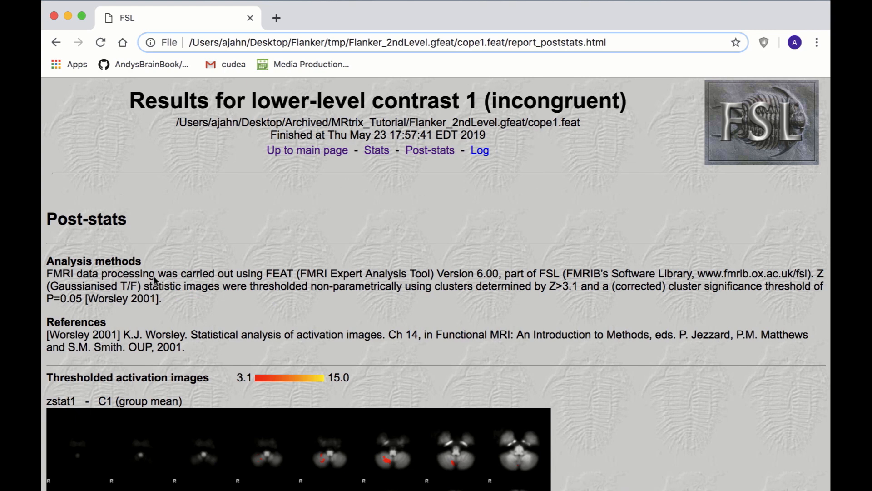
scroll("down", 3)
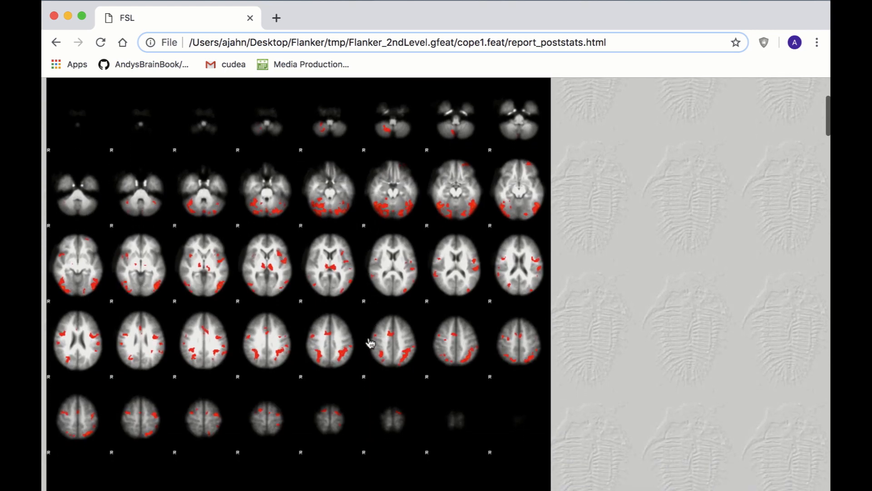
scroll("down", 3)
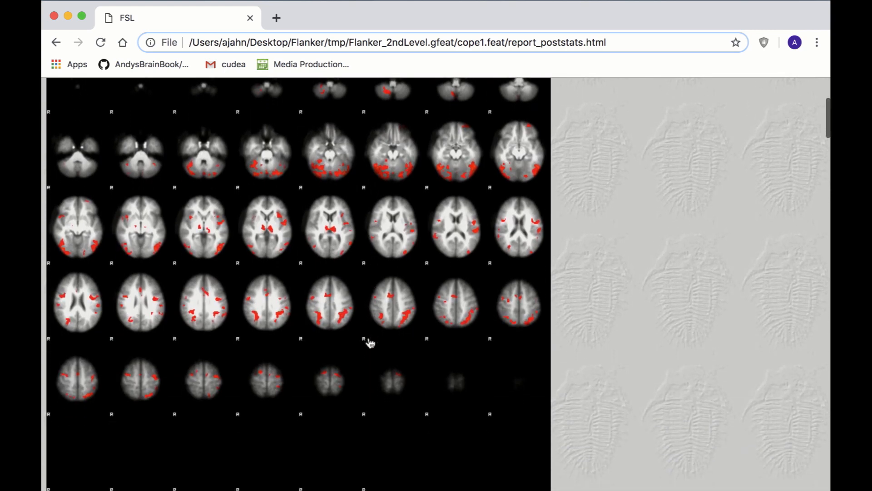
scroll("down", 3)
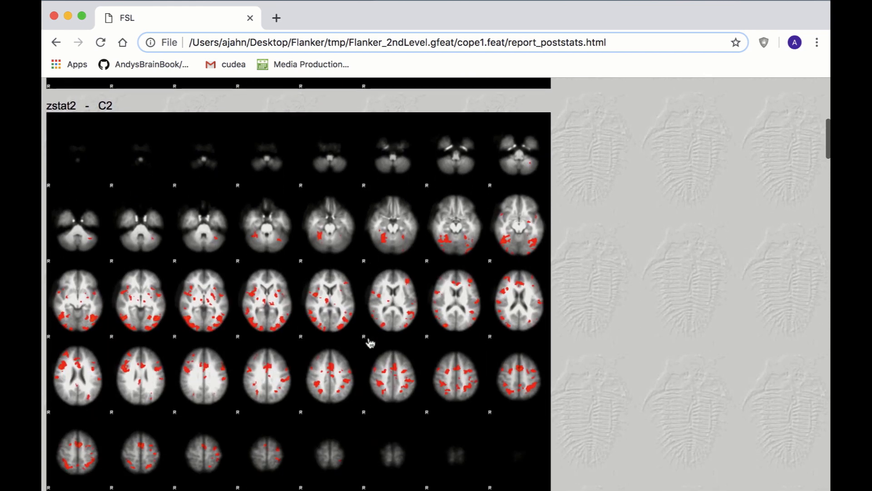
scroll("down", 3)
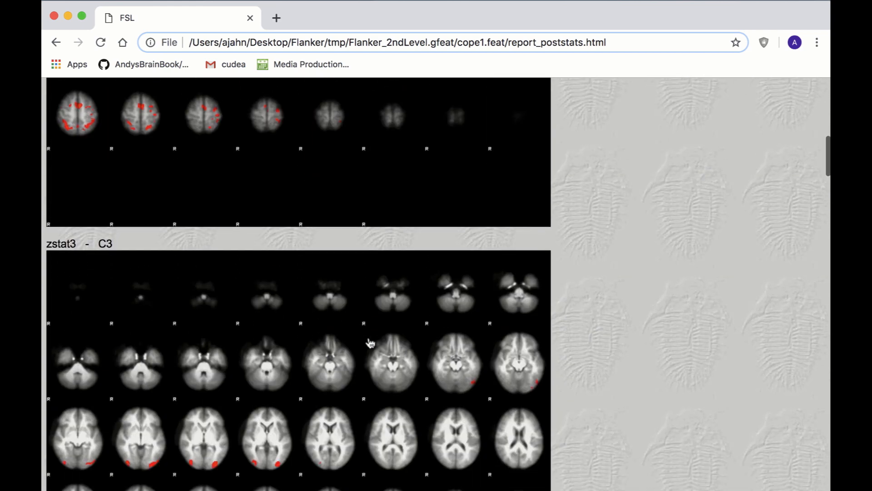
scroll("down", 3)
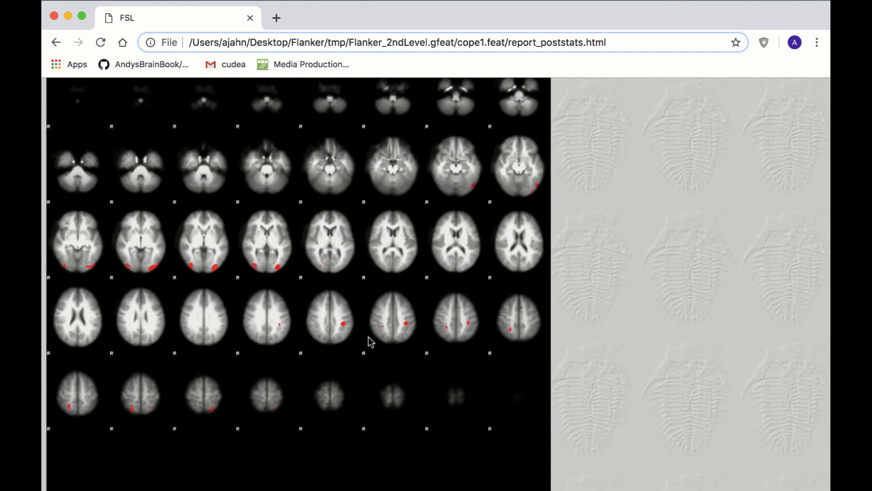
scroll("down", 3)
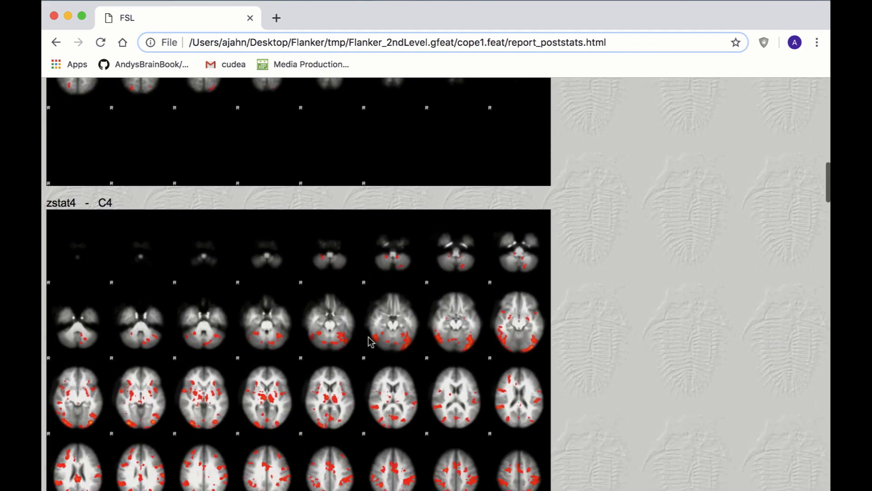